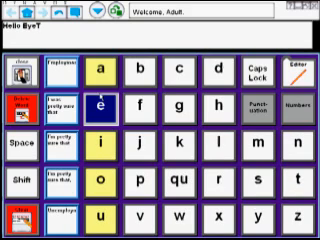
pyautogui.click(190, 70)
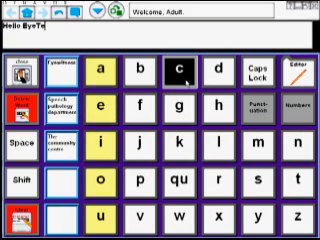